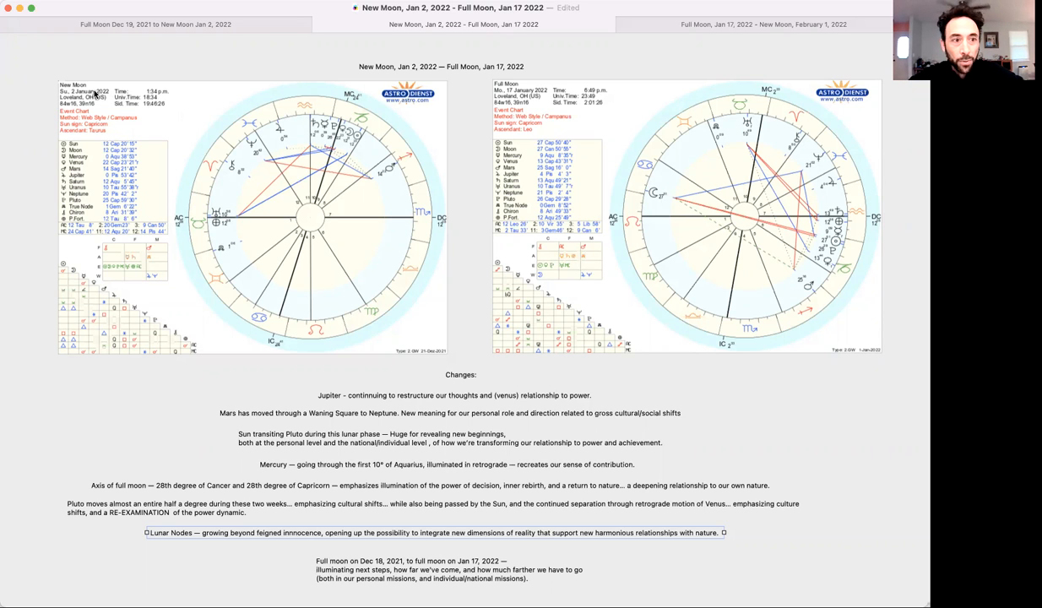
{"action": "mouse_move", "coordinate": [346, 125]}
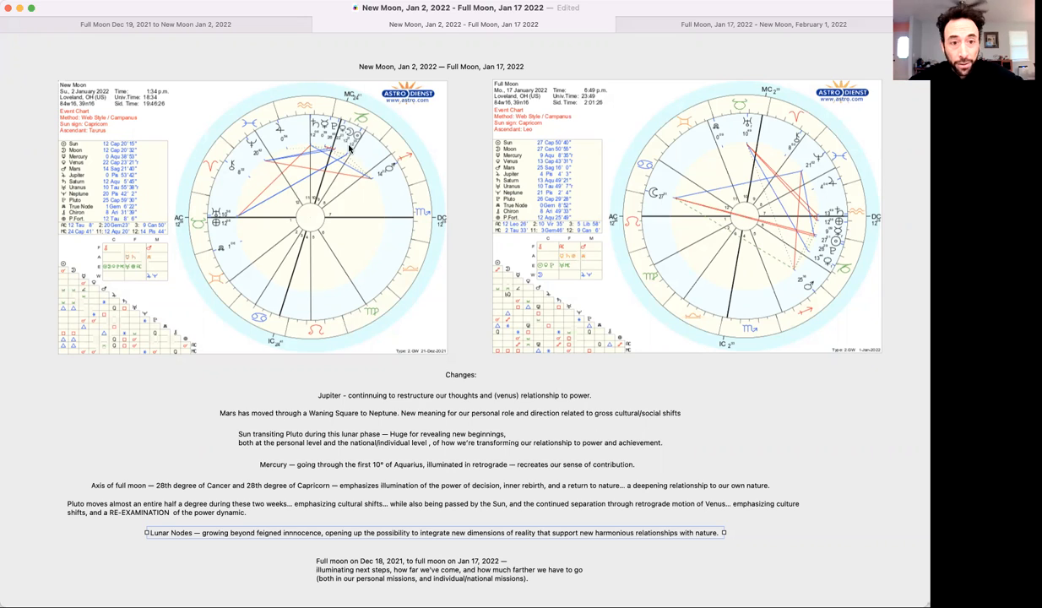
{"action": "mouse_move", "coordinate": [515, 111]}
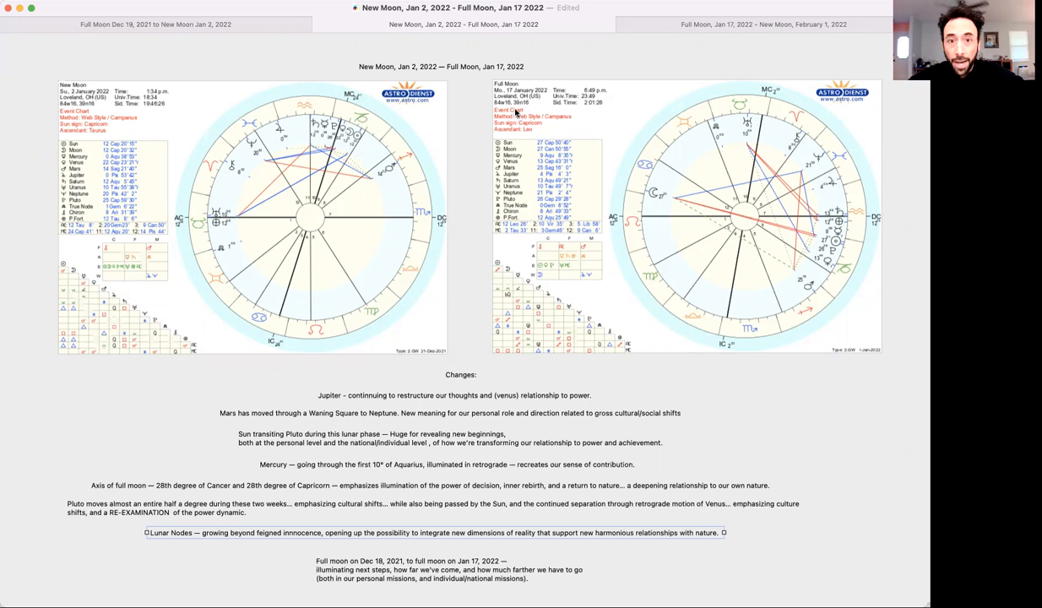
{"action": "mouse_move", "coordinate": [628, 220]}
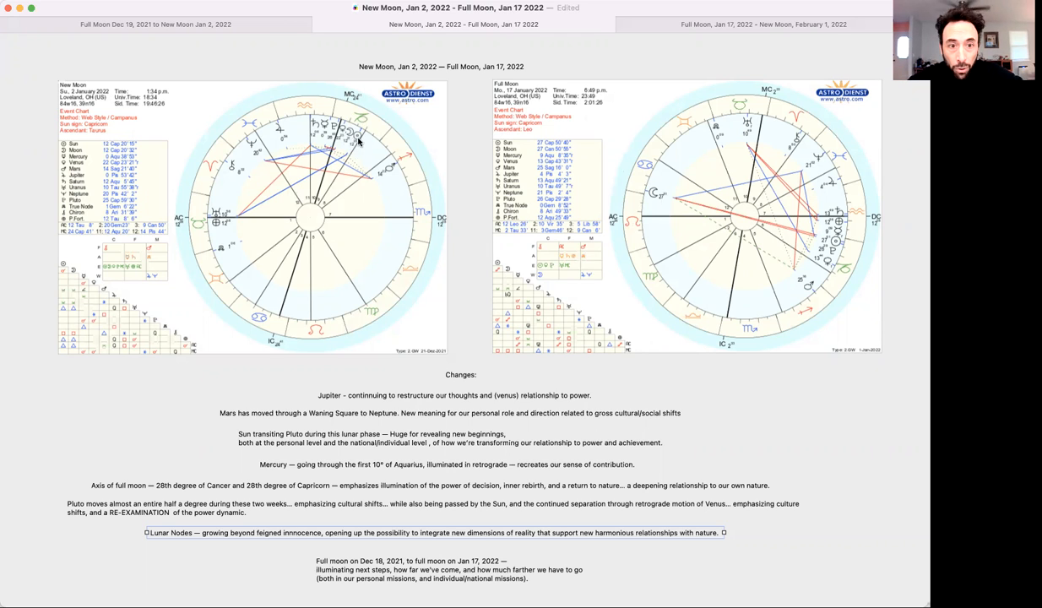
{"action": "mouse_move", "coordinate": [408, 135]}
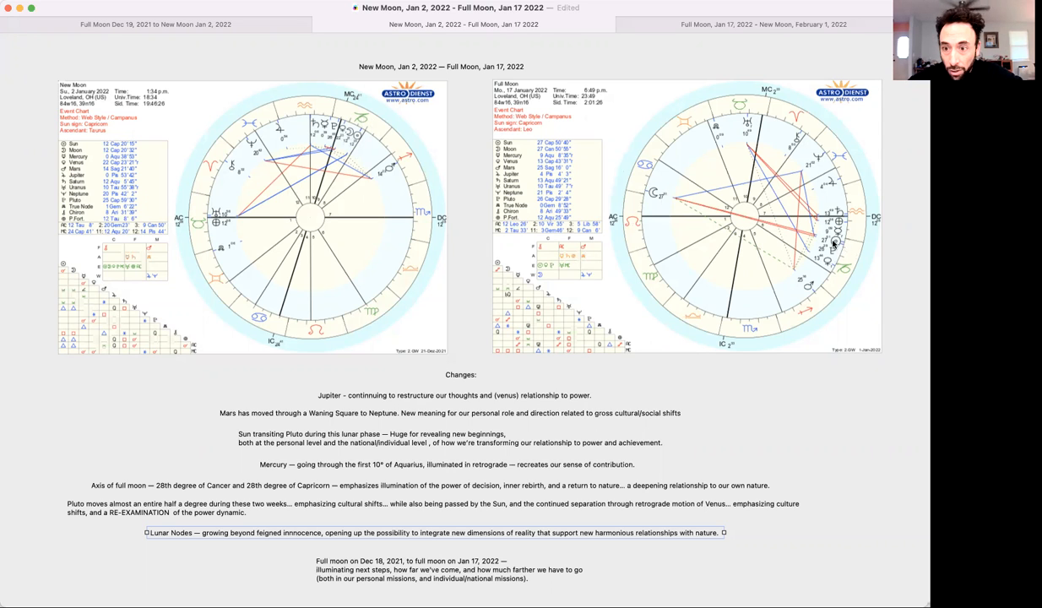
{"action": "mouse_move", "coordinate": [835, 254]}
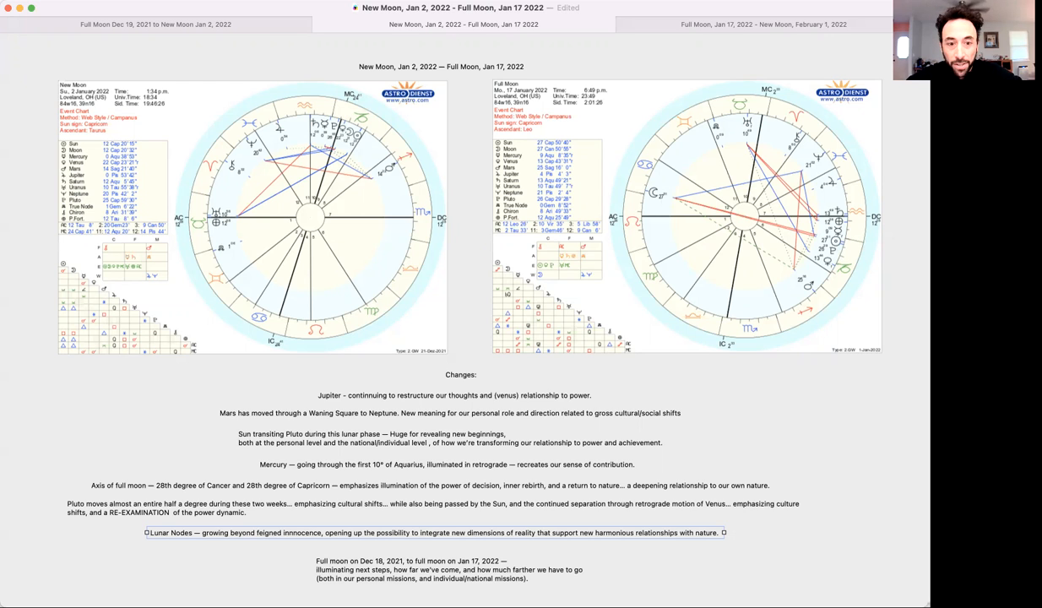
{"action": "mouse_move", "coordinate": [676, 311]}
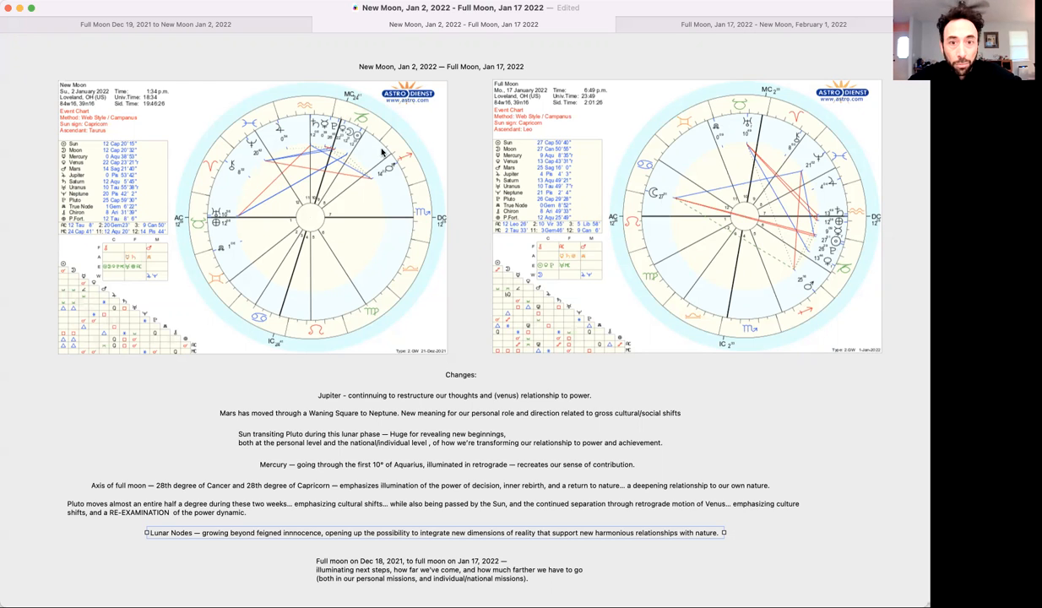
{"action": "mouse_move", "coordinate": [351, 425]}
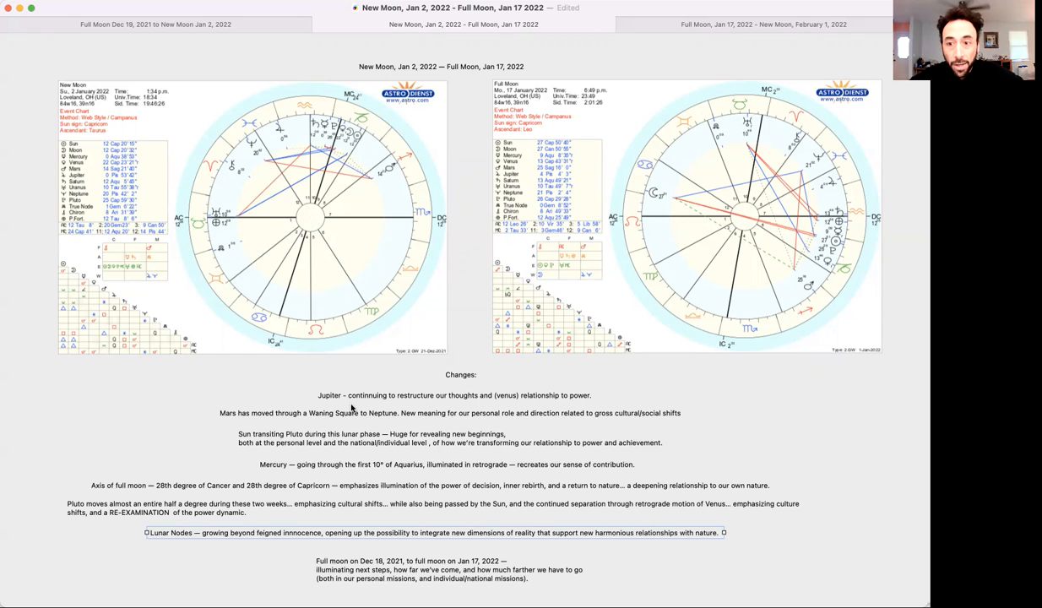
{"action": "mouse_move", "coordinate": [628, 301]}
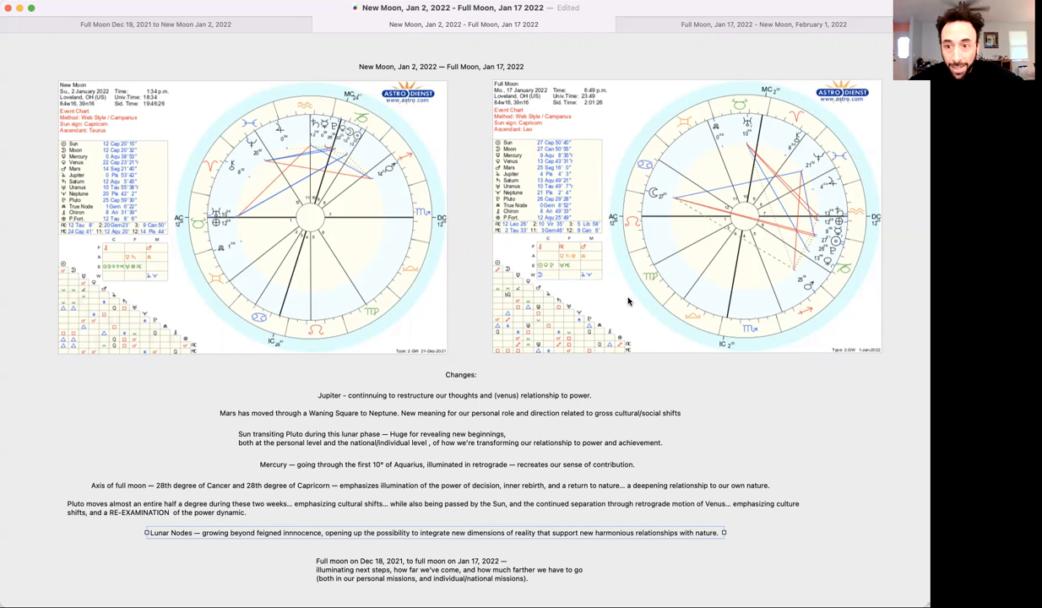
{"action": "mouse_move", "coordinate": [826, 255]}
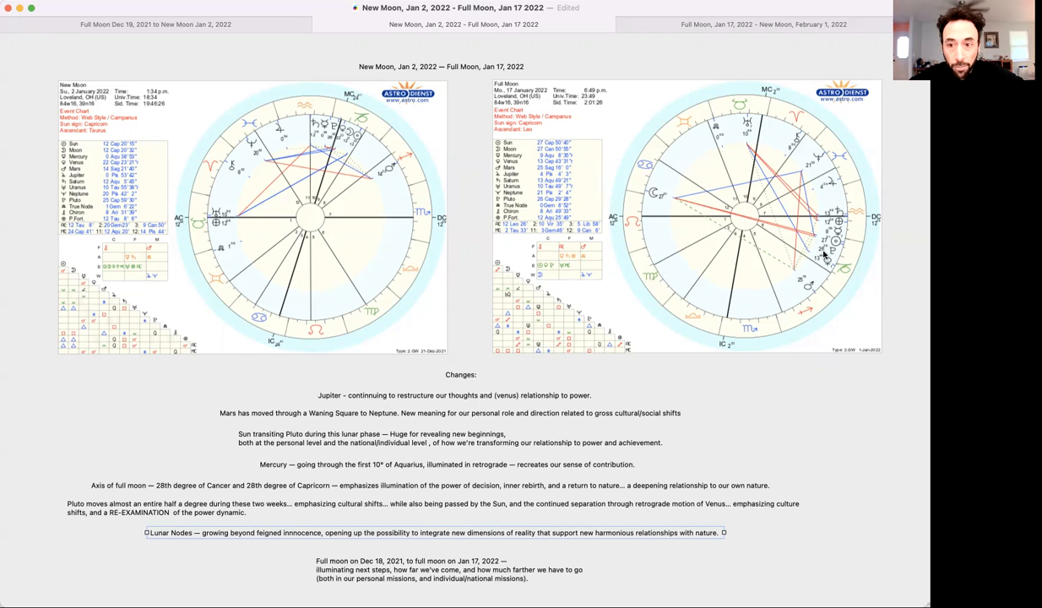
{"action": "mouse_move", "coordinate": [723, 309]}
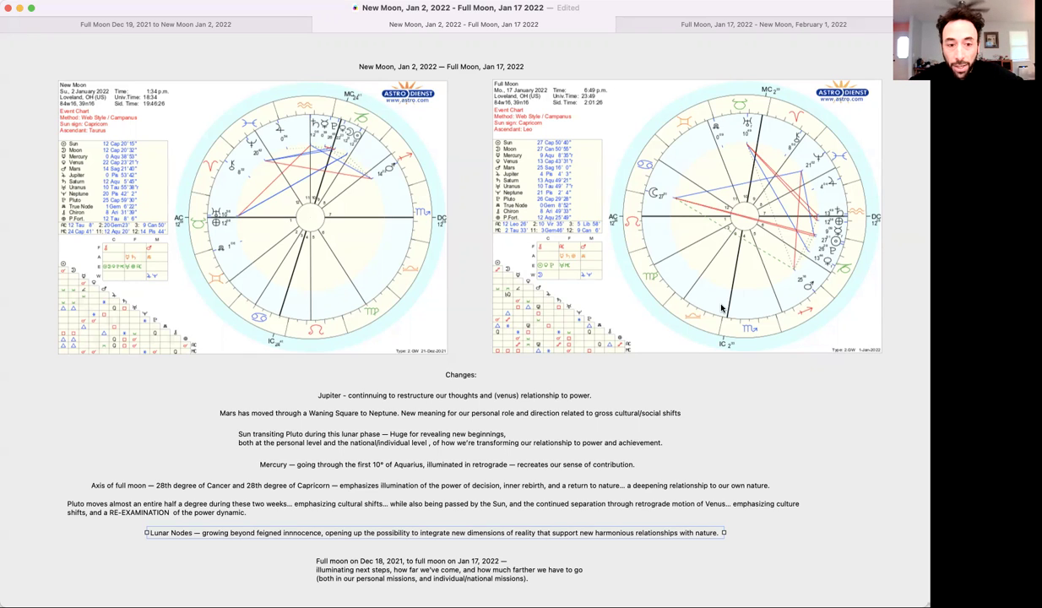
{"action": "mouse_move", "coordinate": [392, 453]}
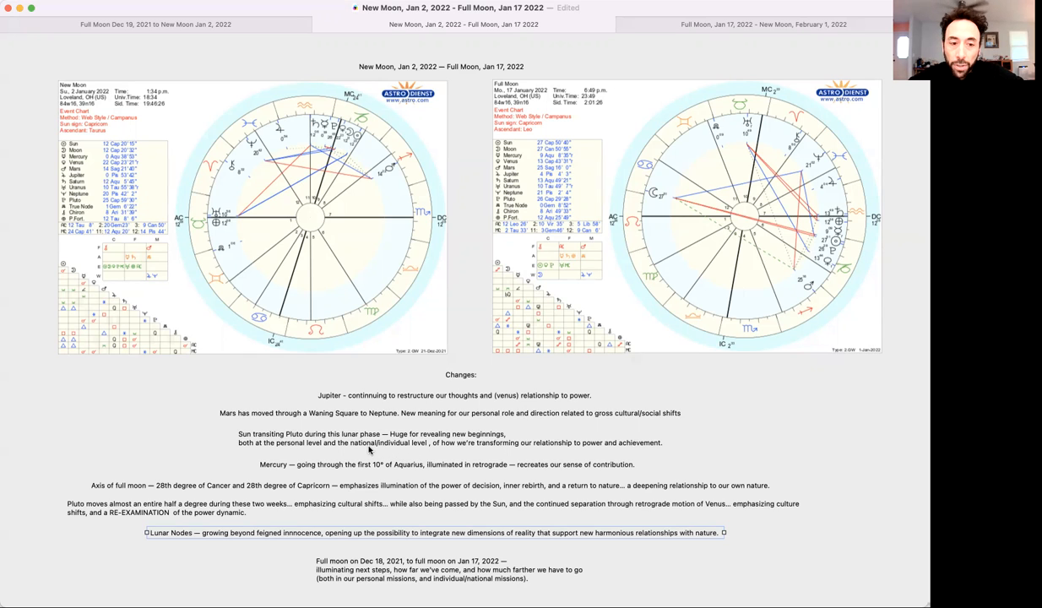
{"action": "mouse_move", "coordinate": [402, 436]}
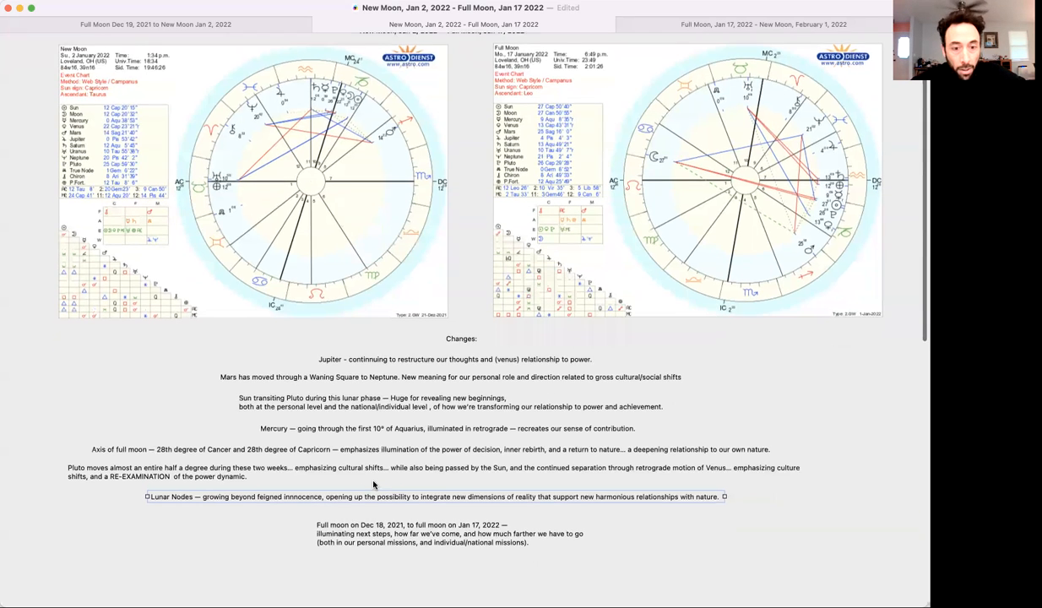
{"action": "scroll", "scroll_direction": "up", "scroll_amount": 3}
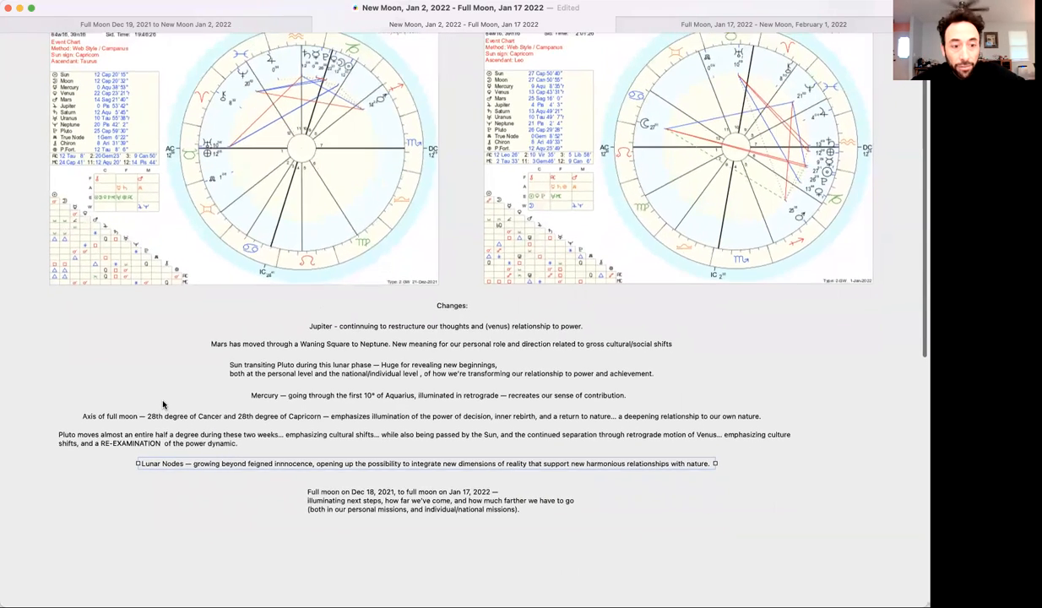
{"action": "scroll", "scroll_direction": "up", "scroll_amount": 3}
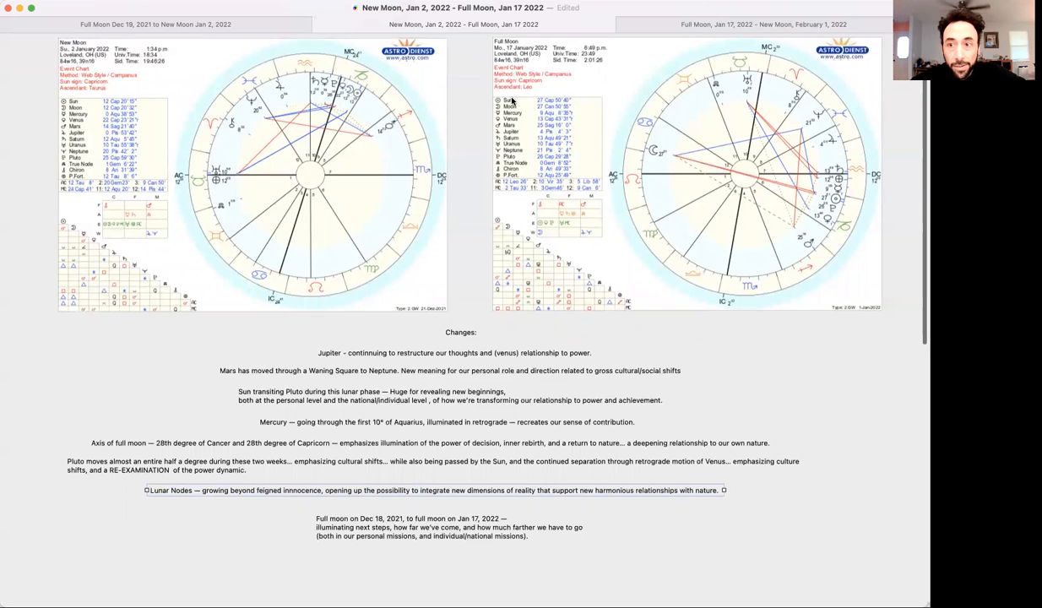
{"action": "mouse_move", "coordinate": [662, 112]}
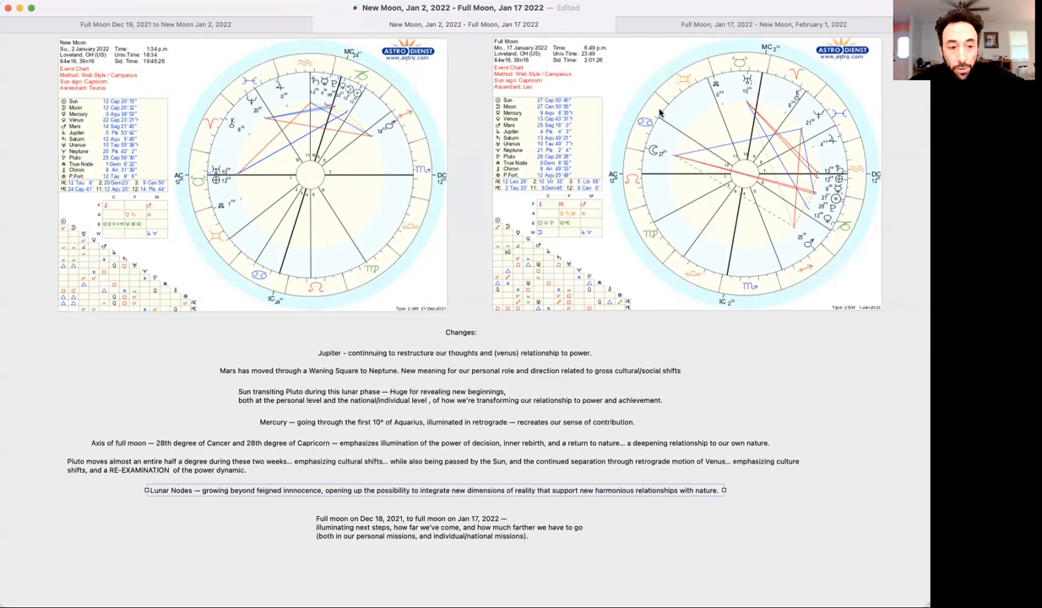